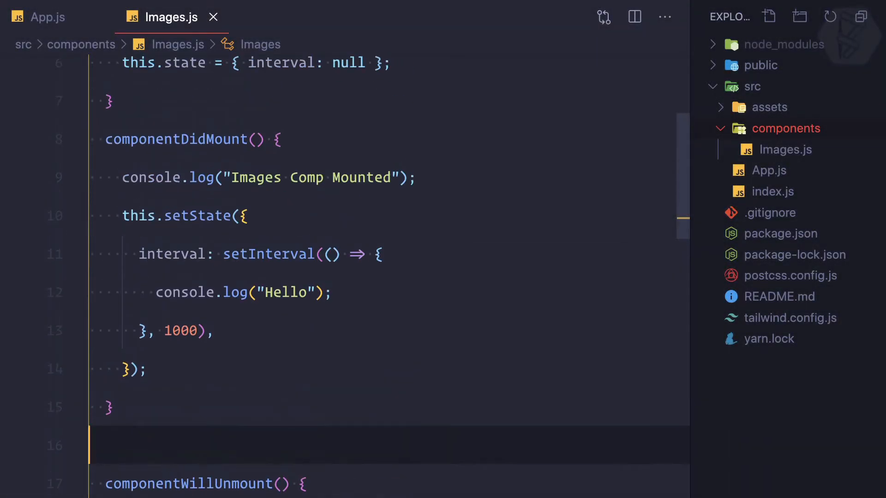
# Step: Scroll past the Images.js code and switch to App.js to view its componentDidMount
pyautogui.scroll(-3)
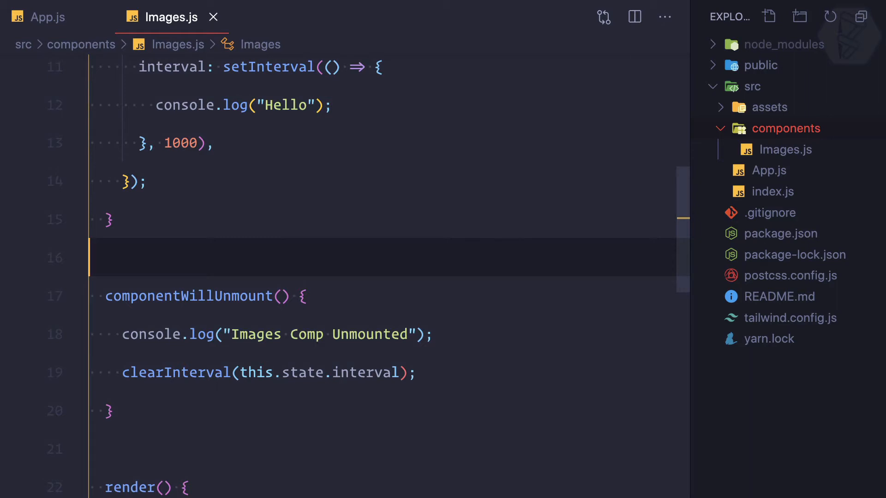
pyautogui.click(38, 18)
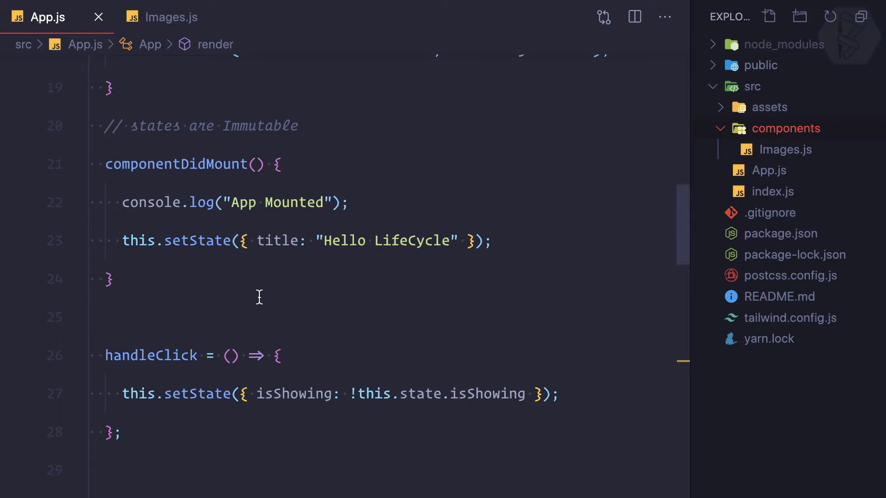
# Step: Add a componentDidUpdate method to App.js containing console.log("App Updated")
pyautogui.scroll(-3)
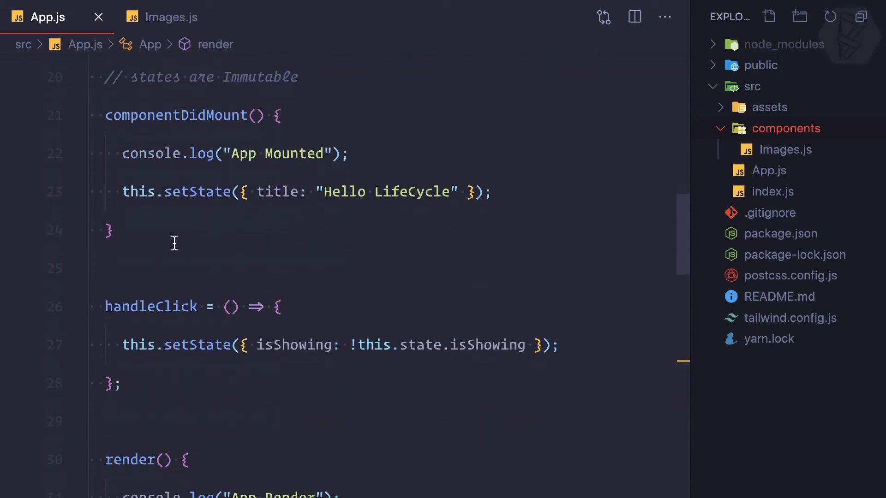
pyautogui.write('com')
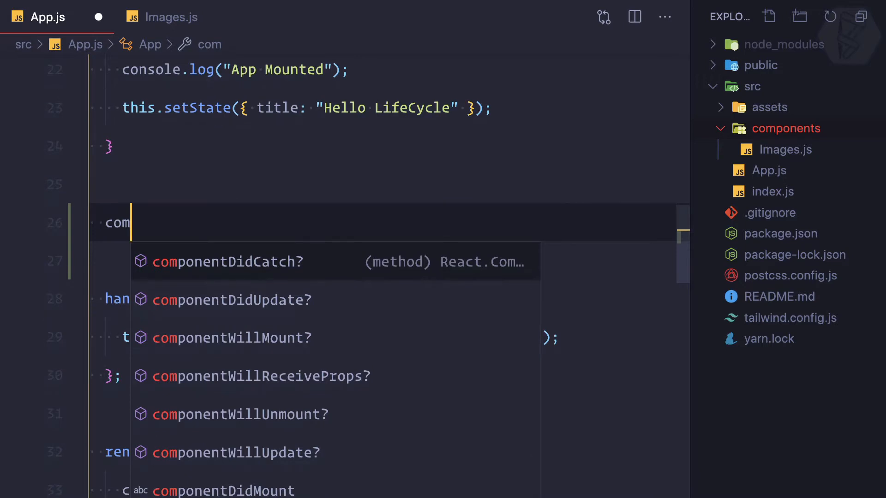
pyautogui.write('D')
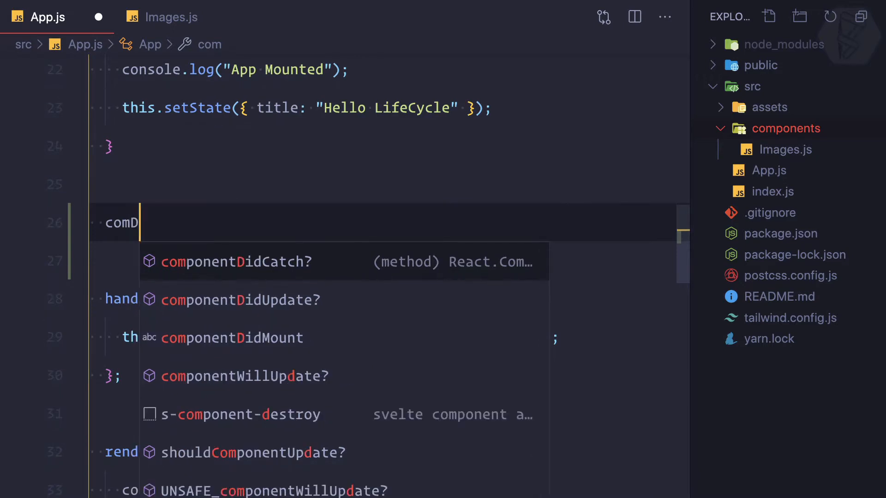
pyautogui.click(239, 300)
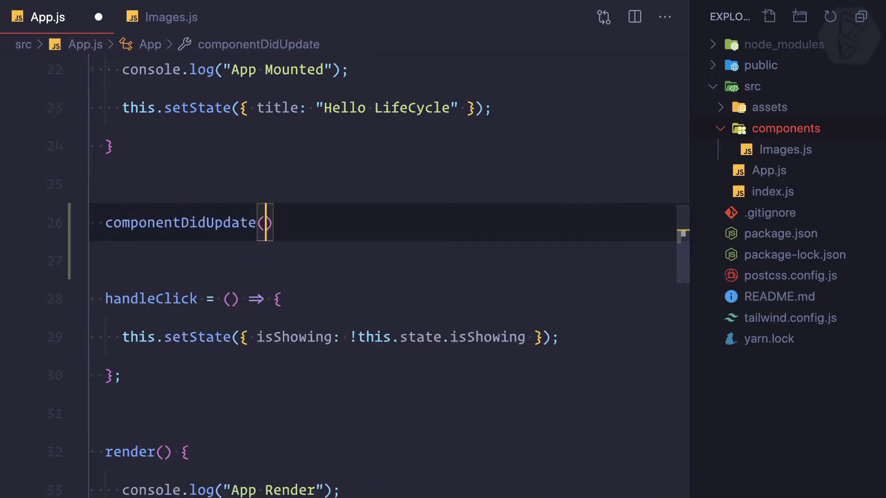
pyautogui.write('{')
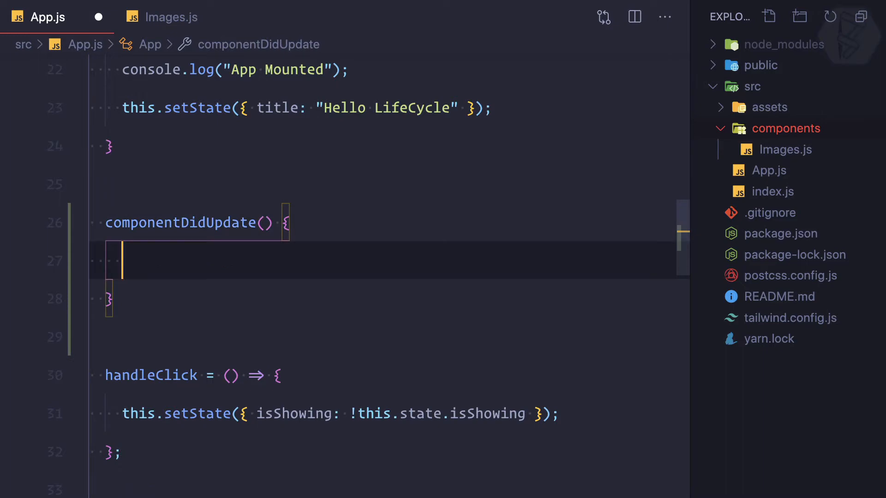
pyautogui.scroll(-3)
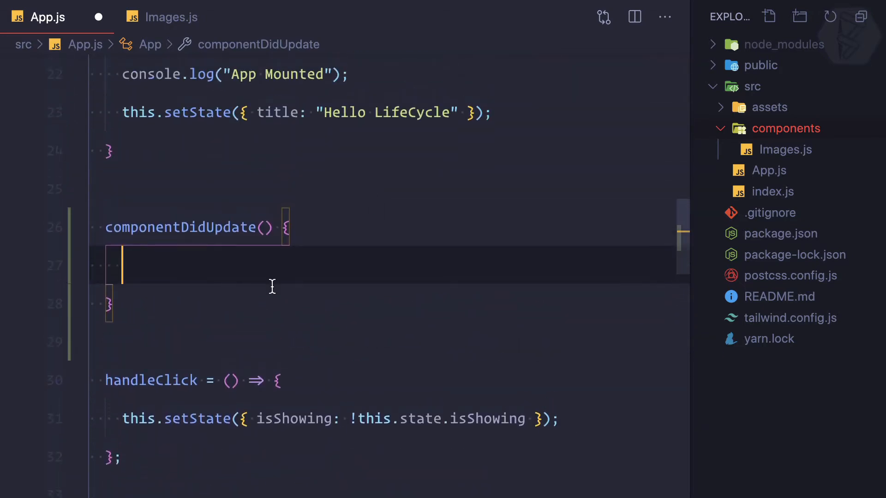
pyautogui.write('console.log();')
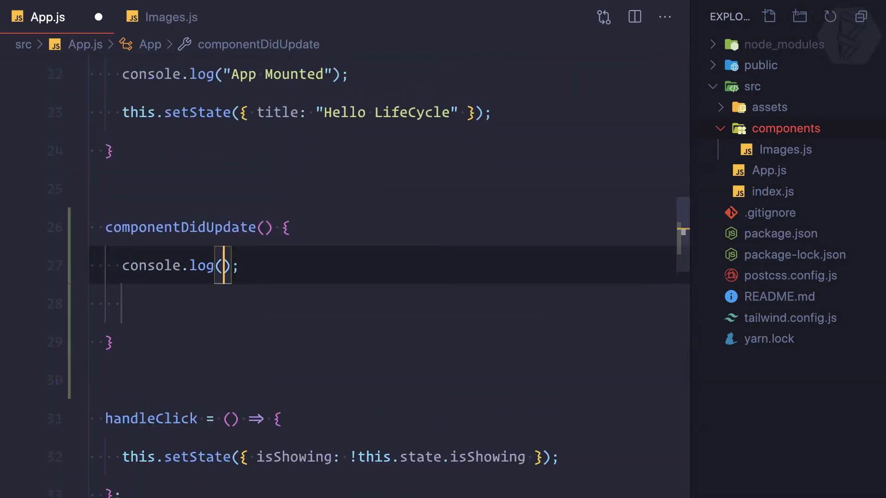
pyautogui.write('"App Upd"')
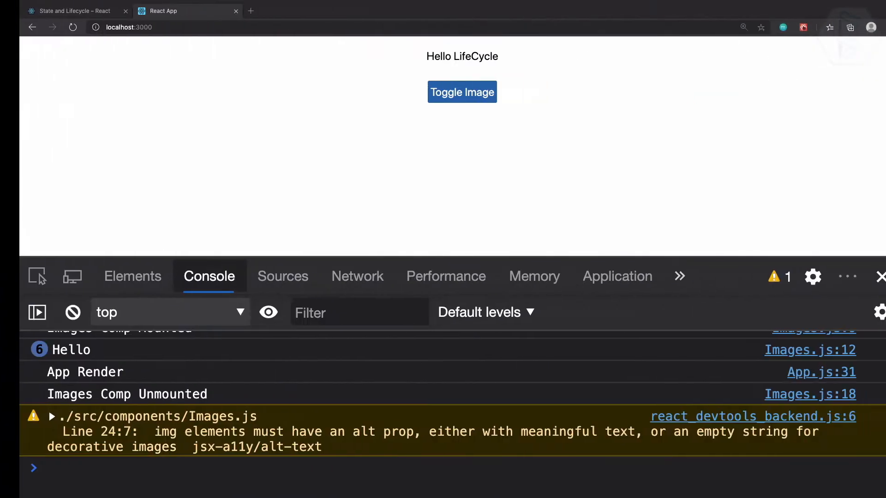
# Step: Reload localhost:3000, inspect the second App Render log, and comment out the componentDidMount title update
pyautogui.click(462, 91)
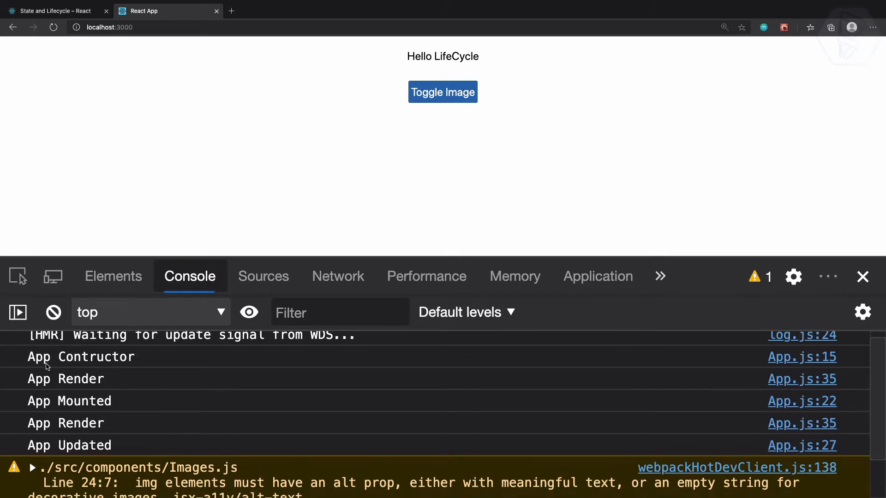
pyautogui.click(65, 378)
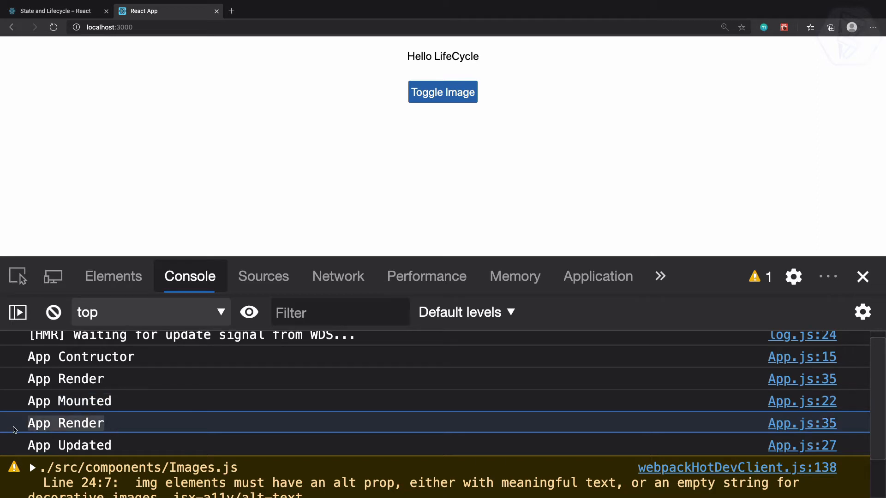
pyautogui.moveTo(24, 430)
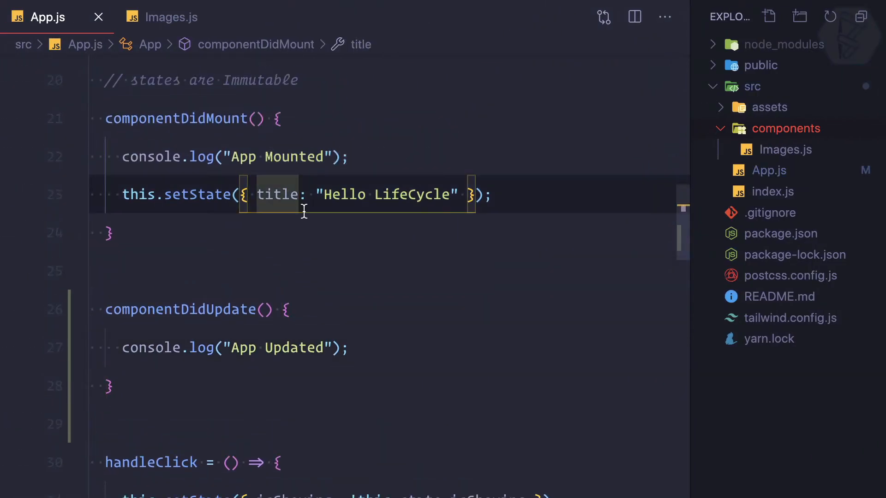
pyautogui.press('ctrl+/')
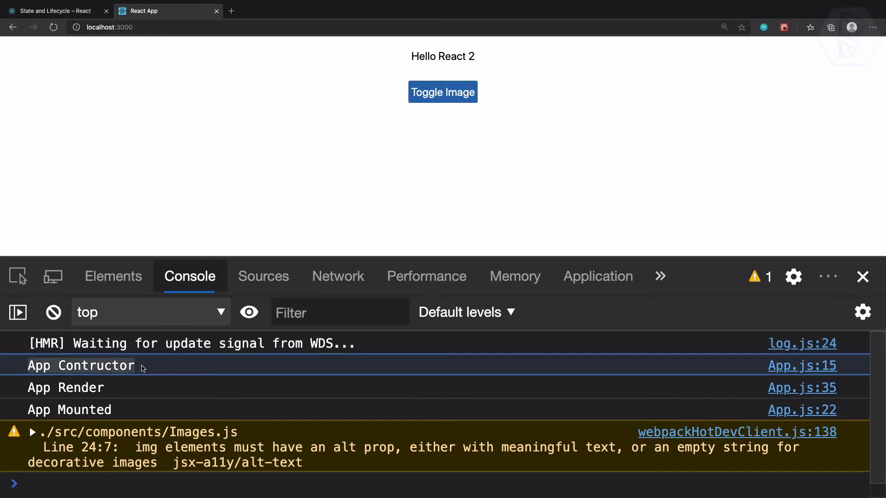
pyautogui.moveTo(25, 387)
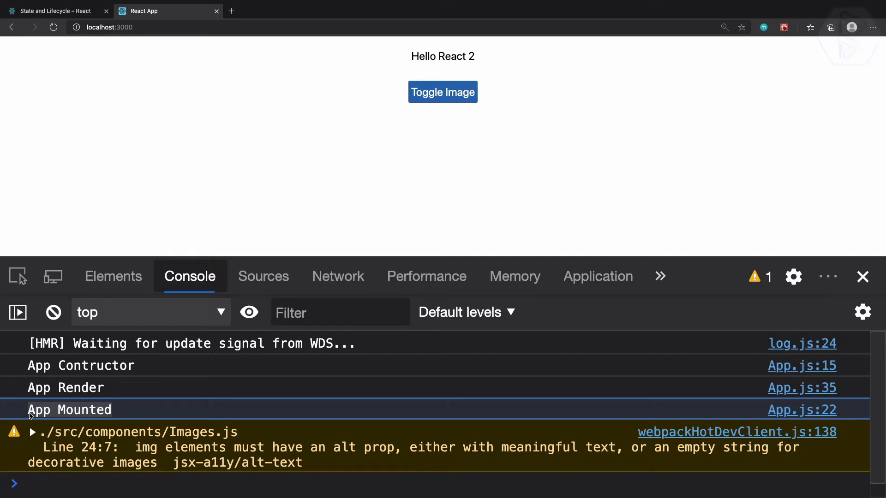
pyautogui.moveTo(44, 411)
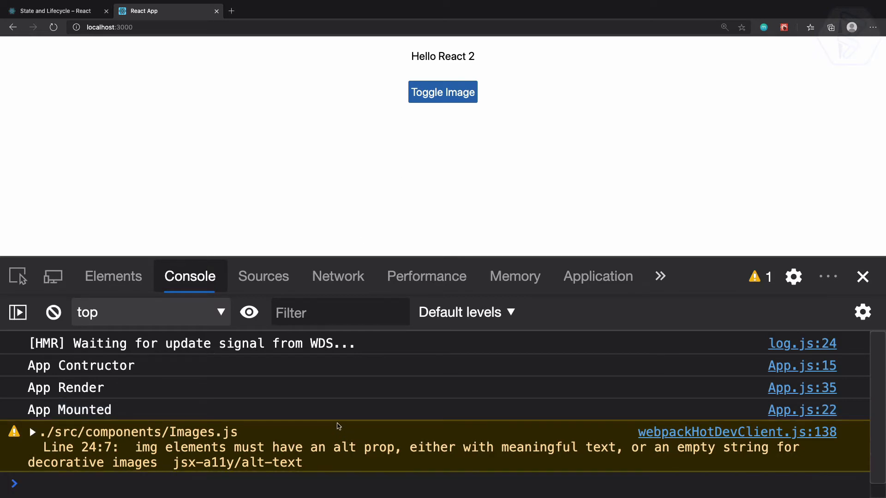
pyautogui.moveTo(442, 92)
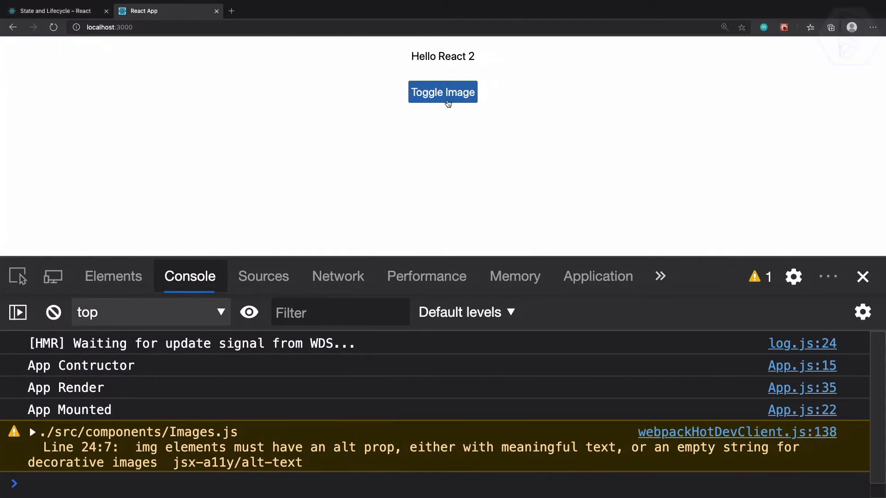
# Step: Toggle on the bicycle image and inspect the App Render, Images Comp Mounted and App Updated logs
pyautogui.click(442, 92)
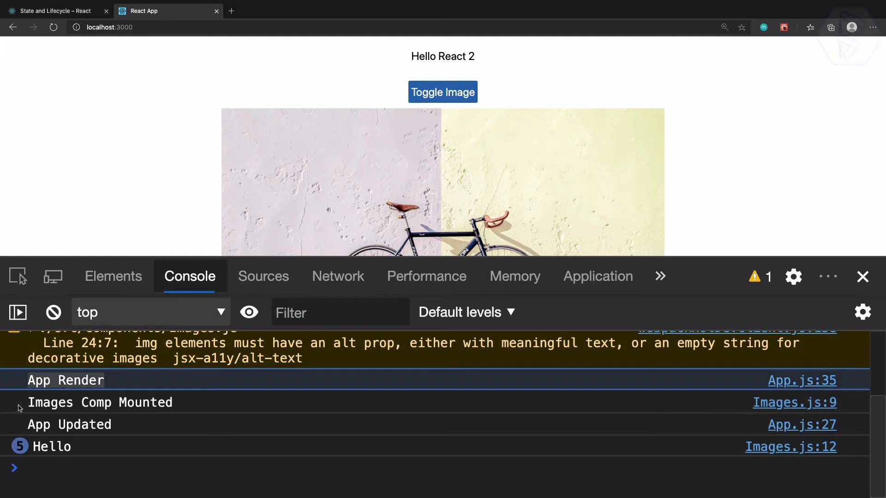
pyautogui.click(442, 92)
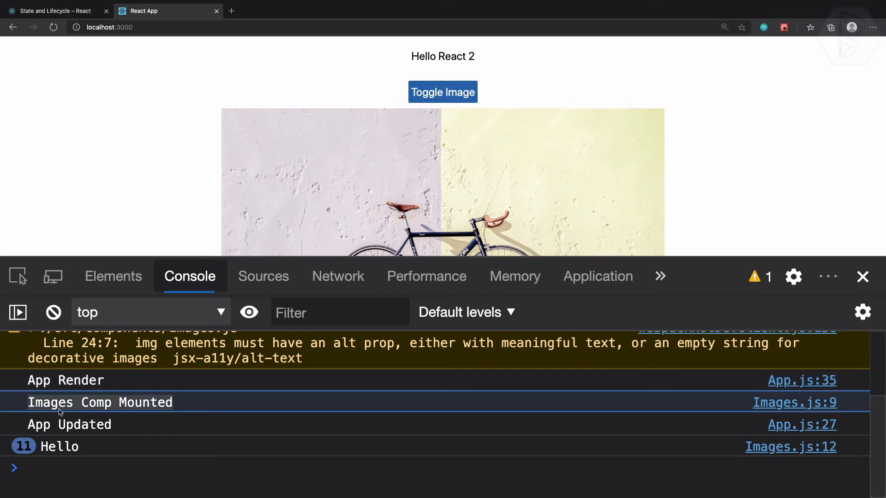
pyautogui.click(443, 91)
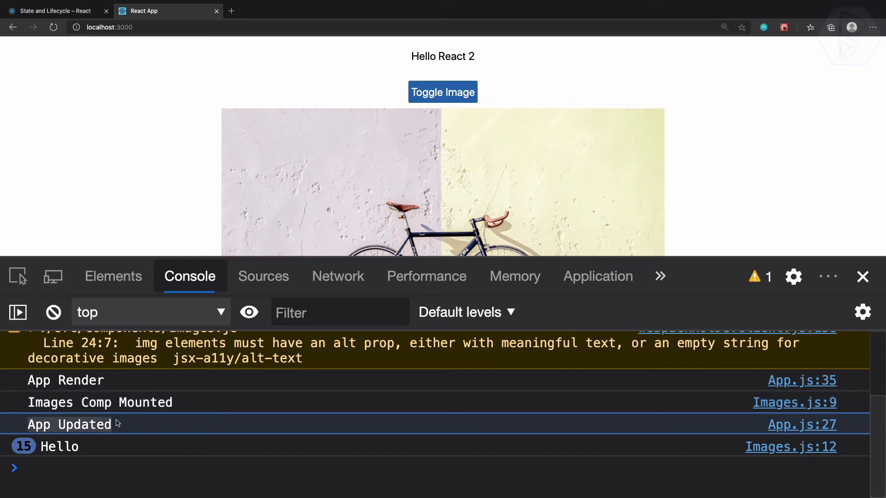
pyautogui.click(443, 91)
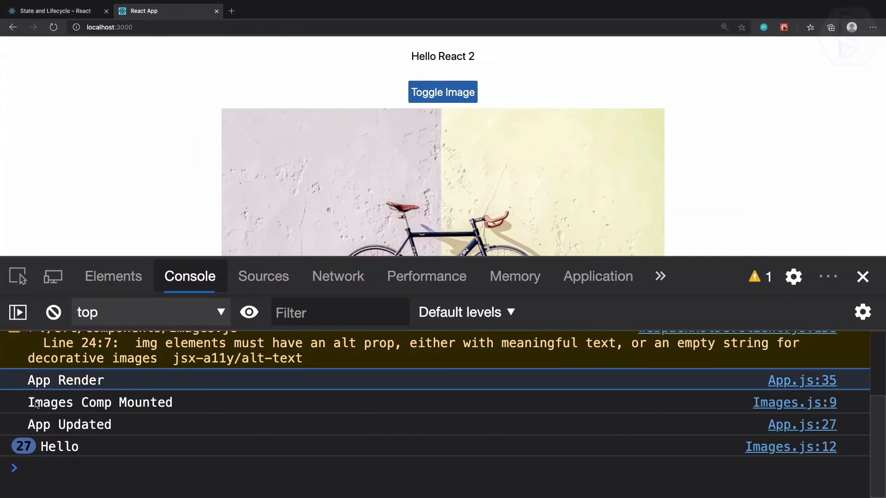
pyautogui.click(442, 92)
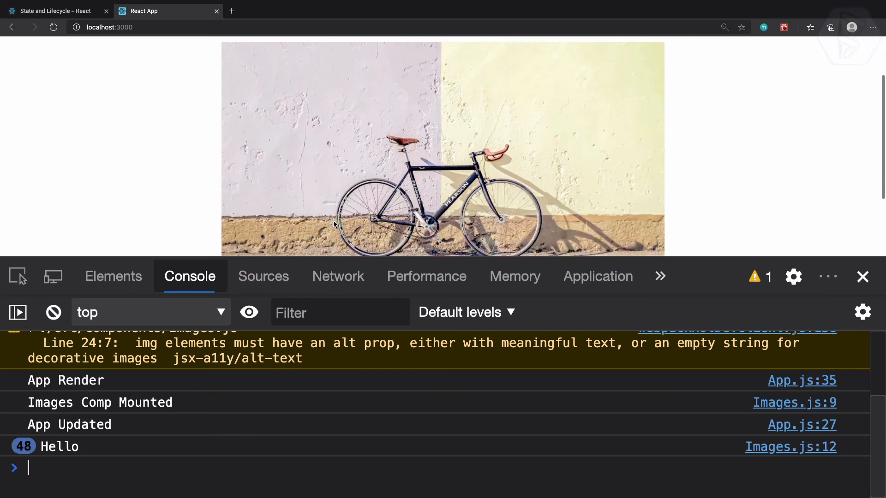
pyautogui.click(443, 45)
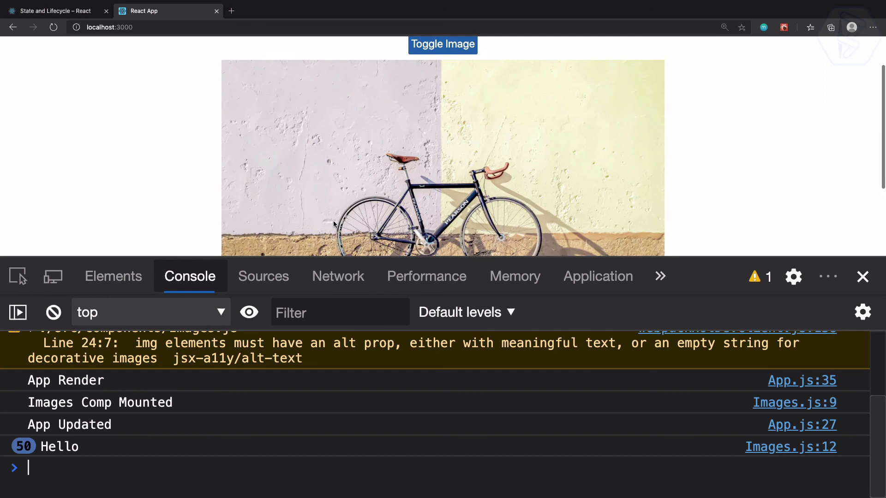